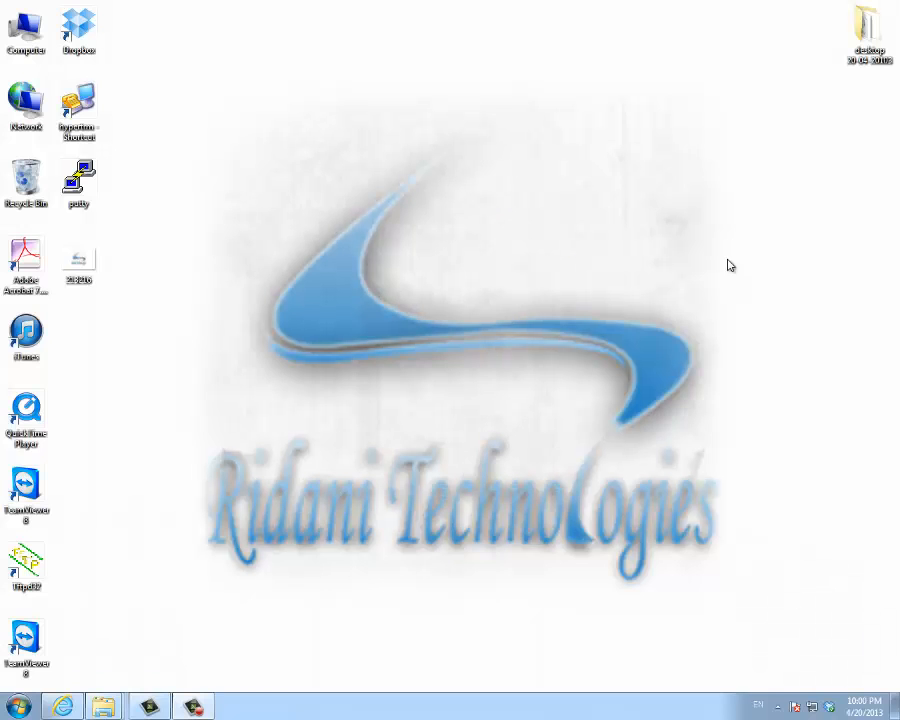
pyautogui.moveTo(432, 298)
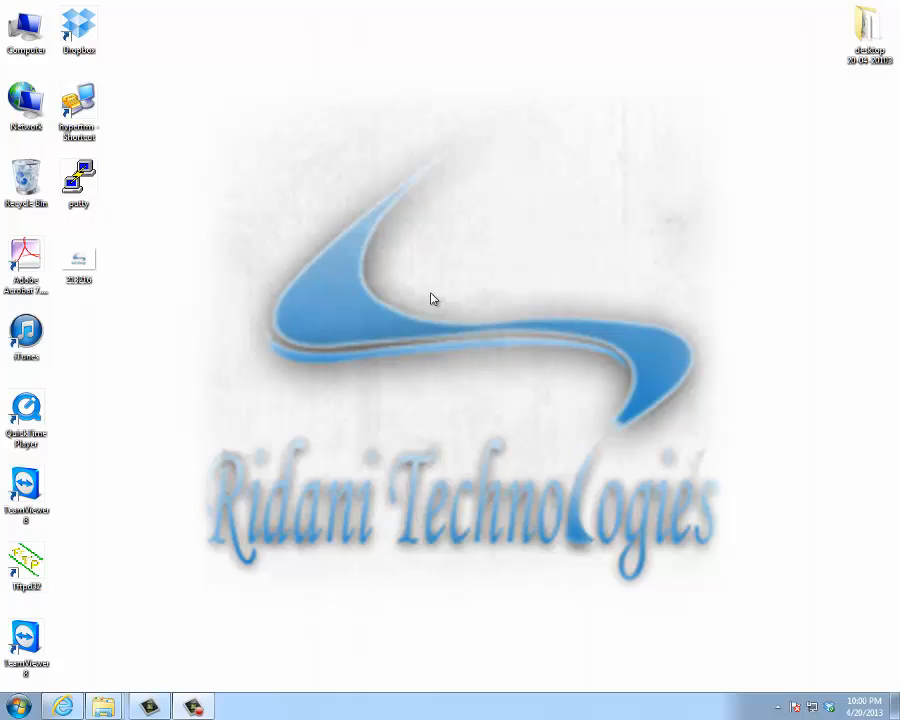
pyautogui.moveTo(392, 428)
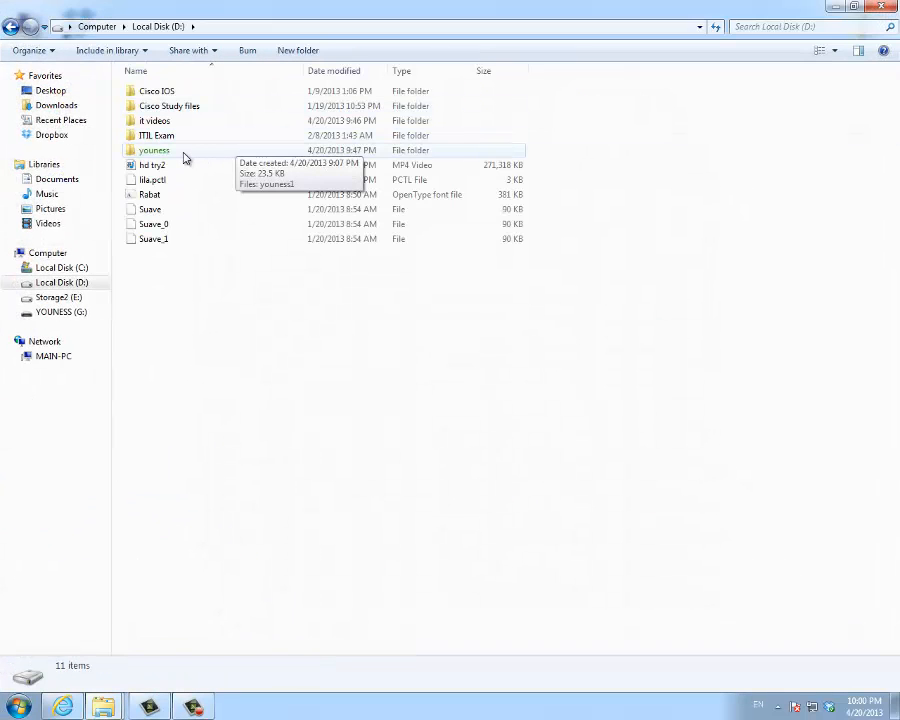
# Step: Select the green encrypted folder in Local Disk (D:)
pyautogui.click(154, 150)
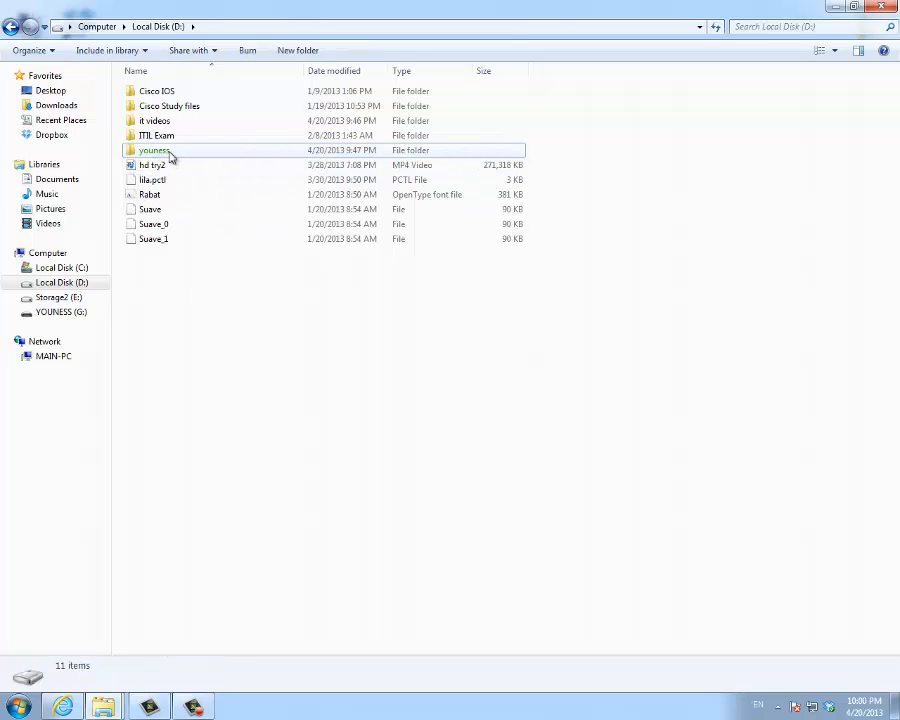
pyautogui.moveTo(156, 150)
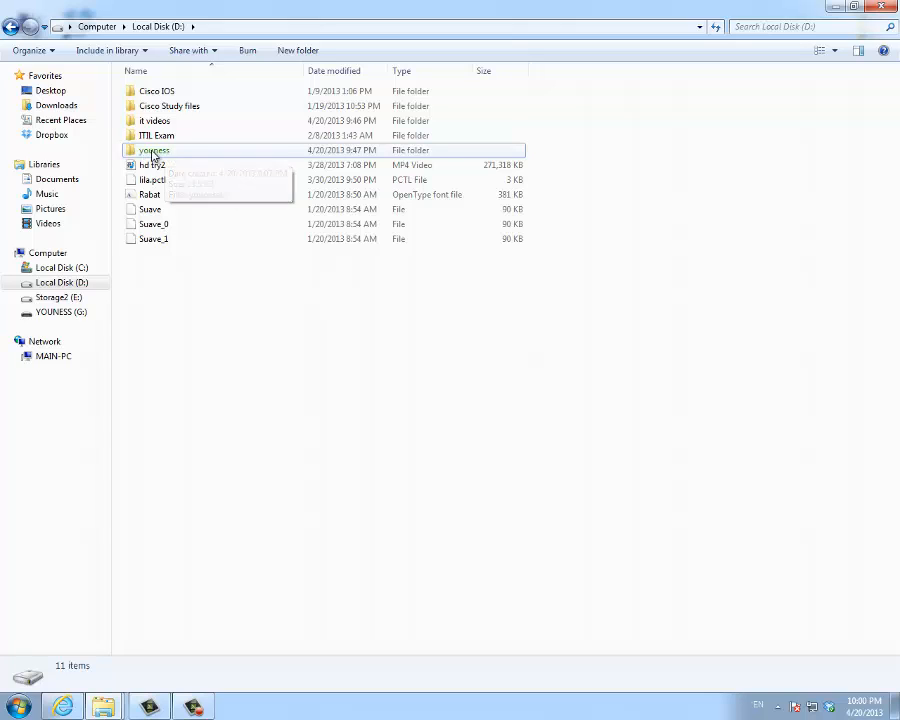
pyautogui.moveTo(160, 156)
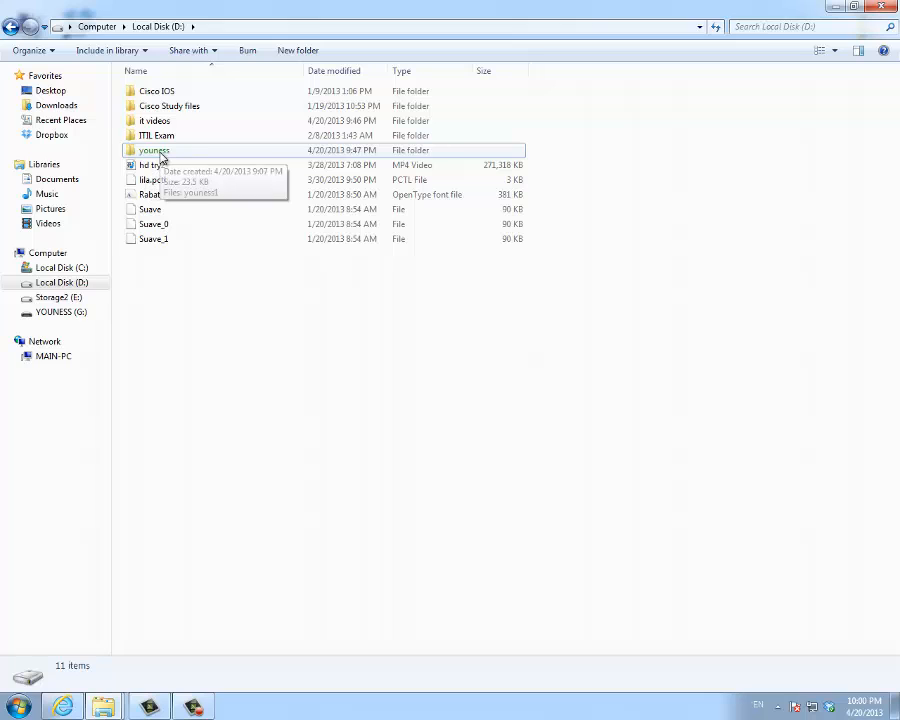
# Step: Untick 'Encrypt contents to secure data' in the folder's advanced attributes and apply to all subfolders and files
pyautogui.rightClick(152, 150)
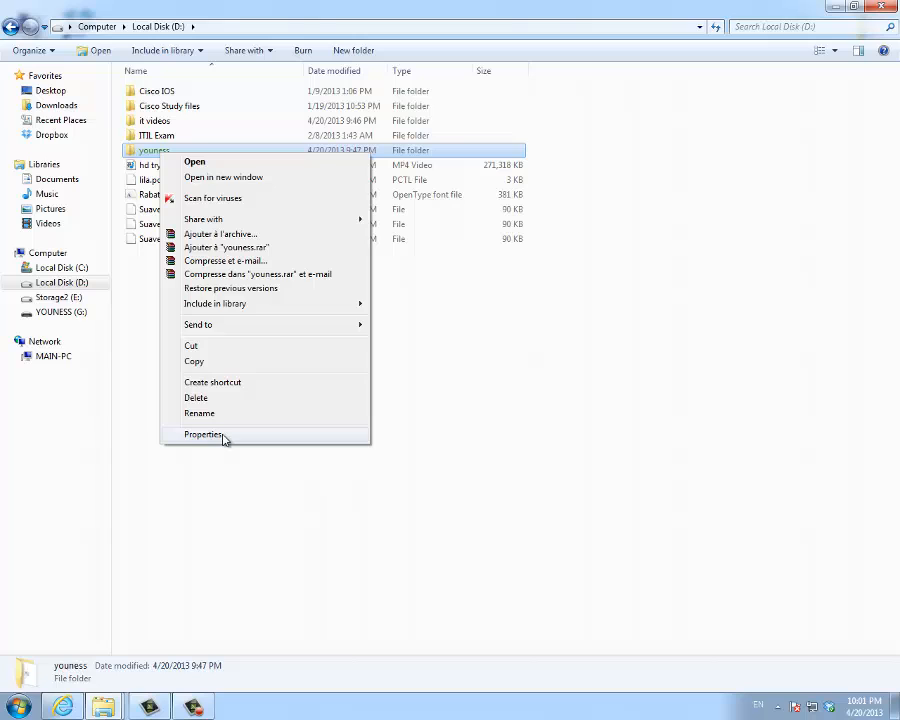
pyautogui.click(204, 434)
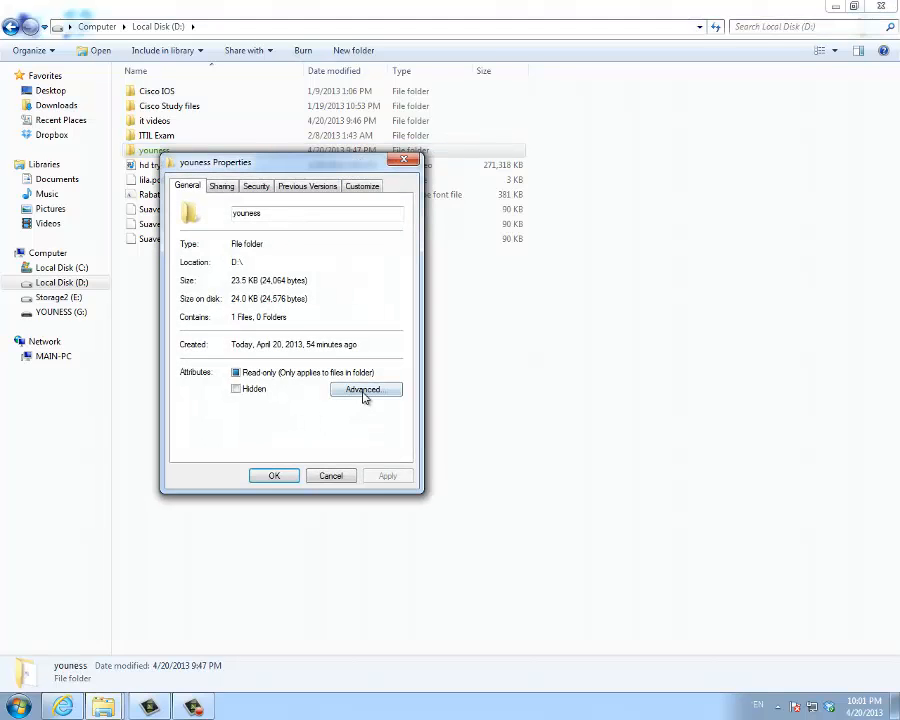
pyautogui.click(364, 388)
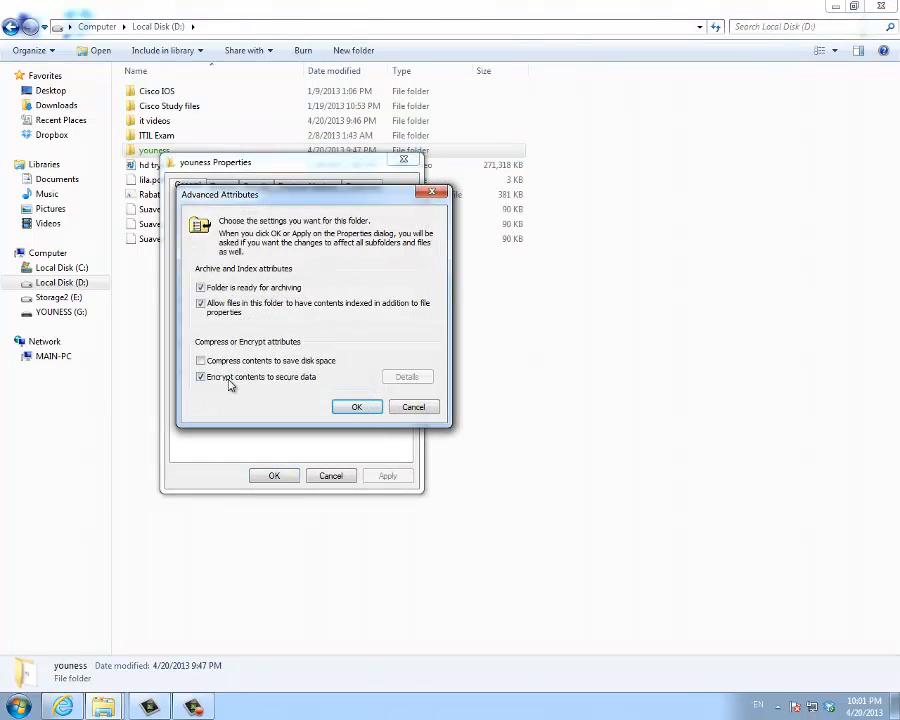
pyautogui.click(200, 376)
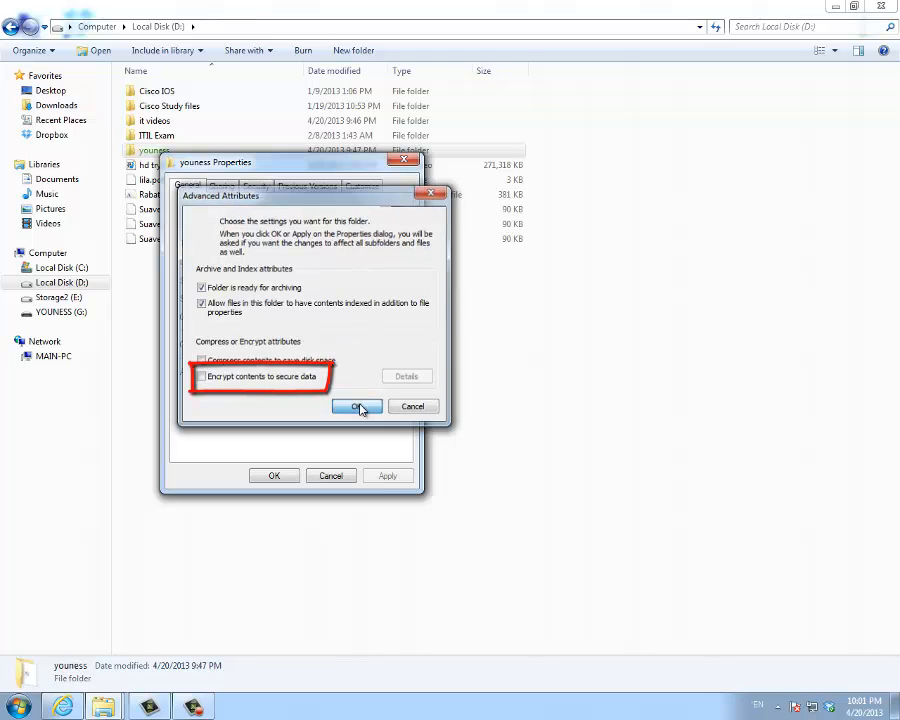
pyautogui.click(356, 406)
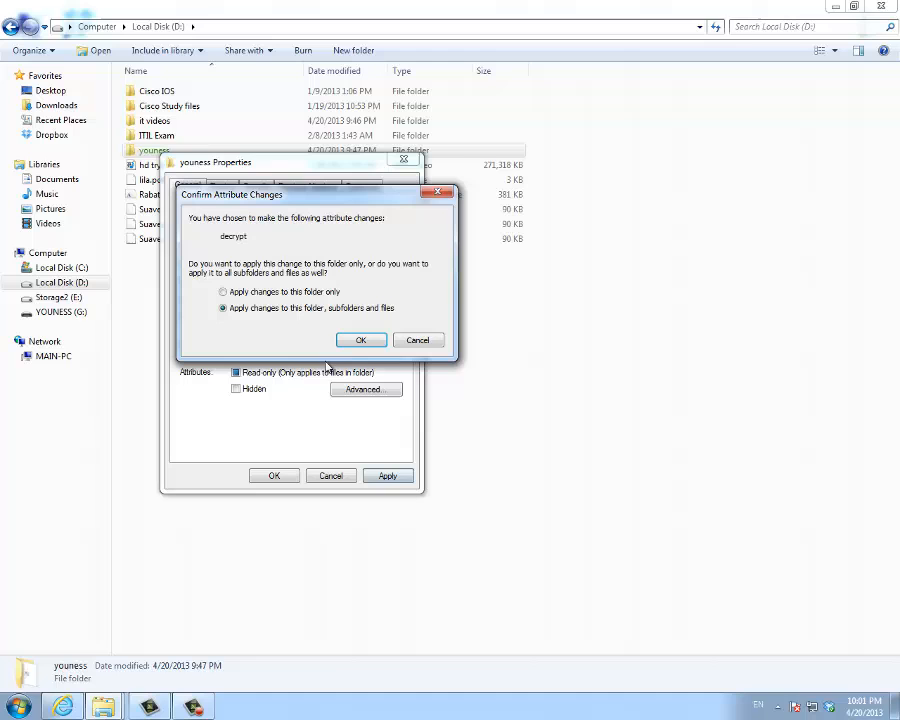
pyautogui.click(360, 340)
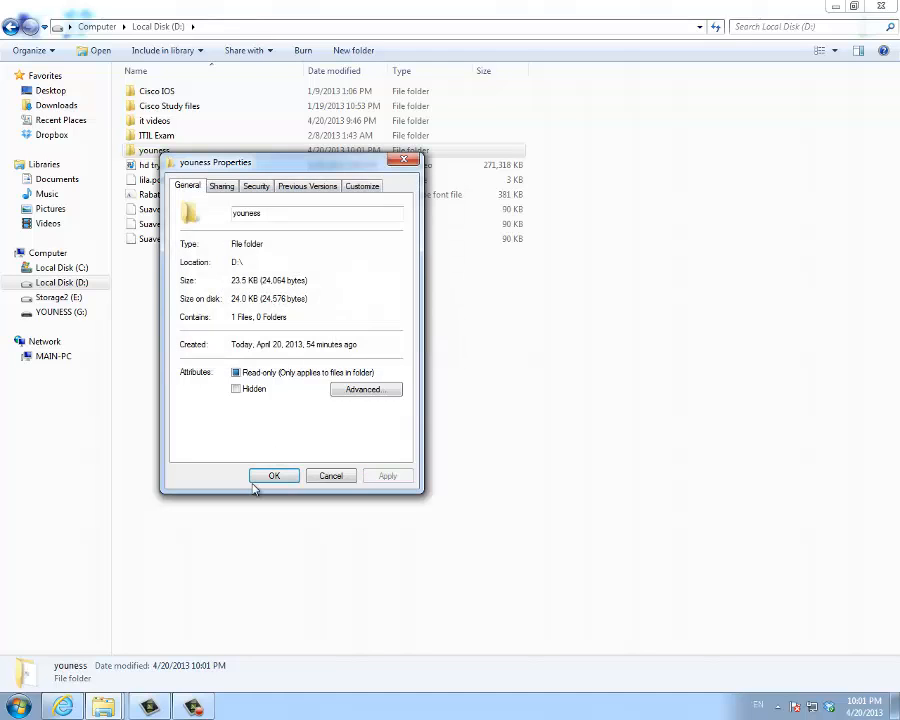
pyautogui.click(274, 476)
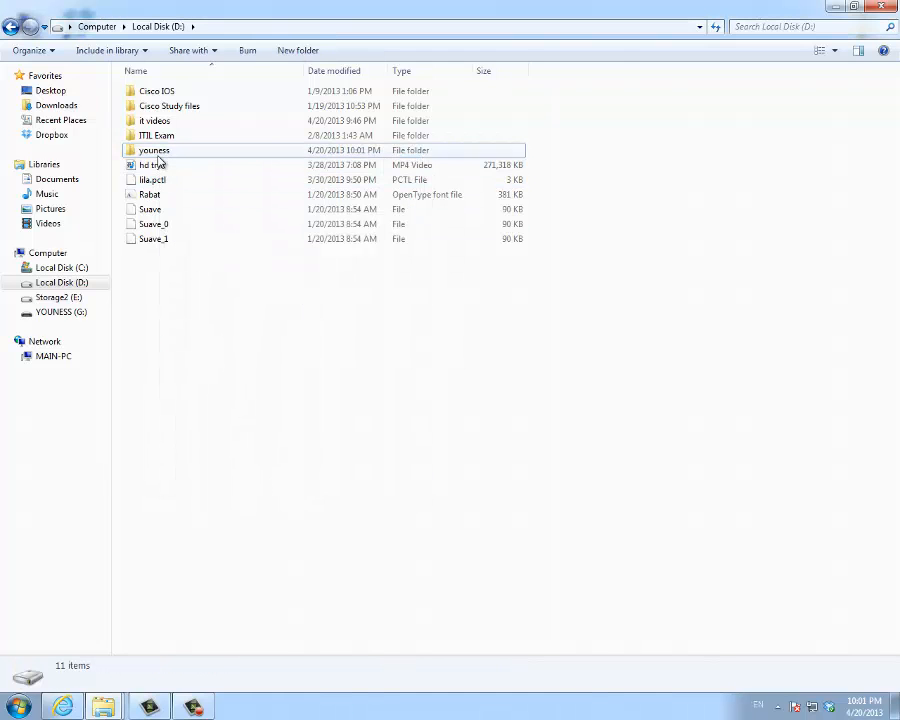
# Step: Browse into the decrypted youness folder on Local Disk (D:) and back to the drive listing
pyautogui.doubleClick(154, 150)
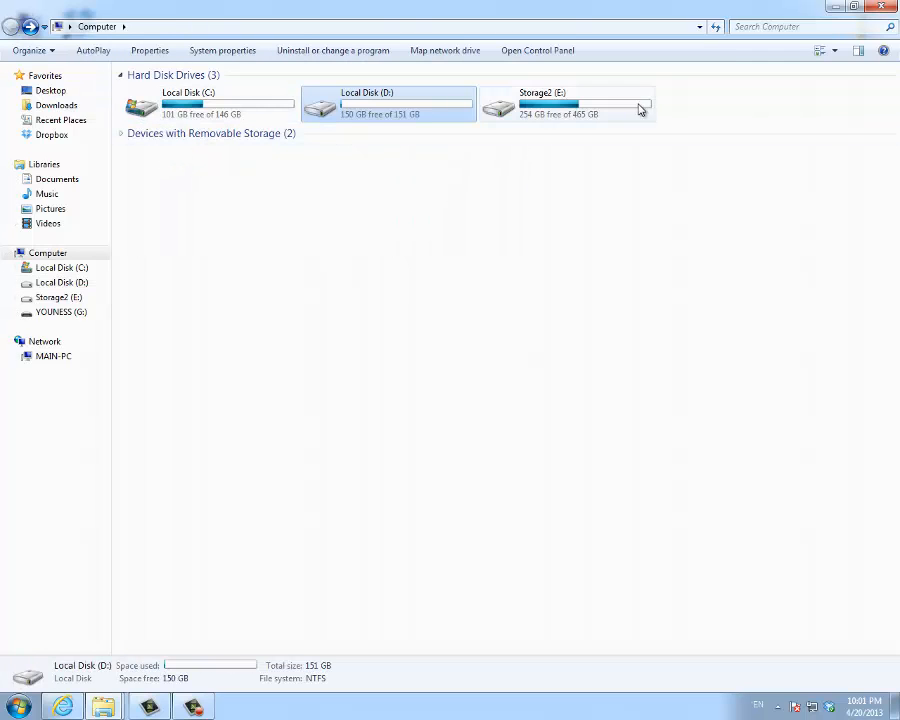
pyautogui.doubleClick(388, 104)
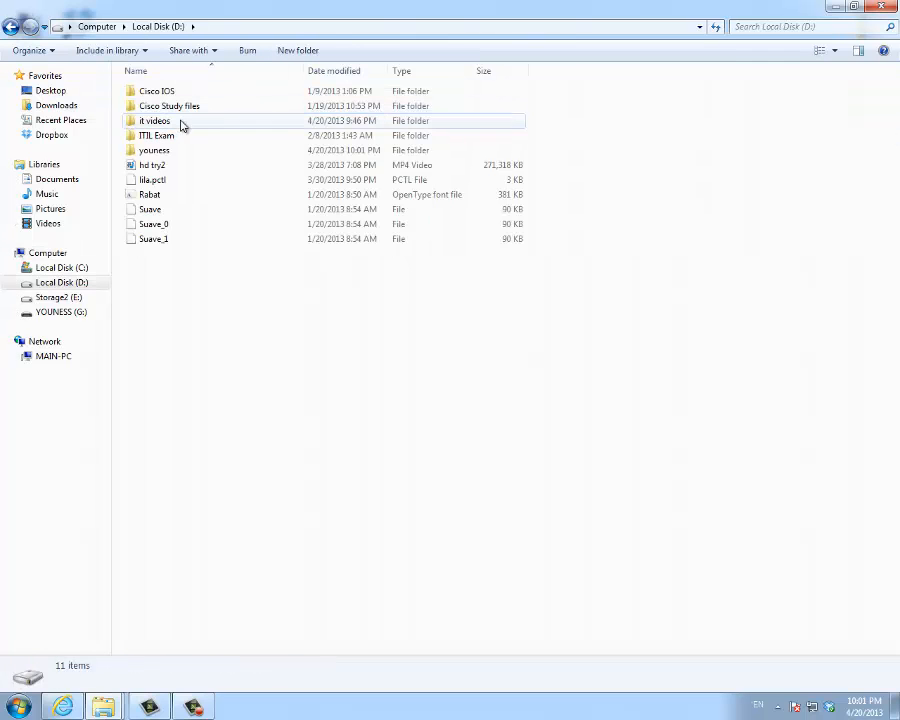
pyautogui.doubleClick(154, 150)
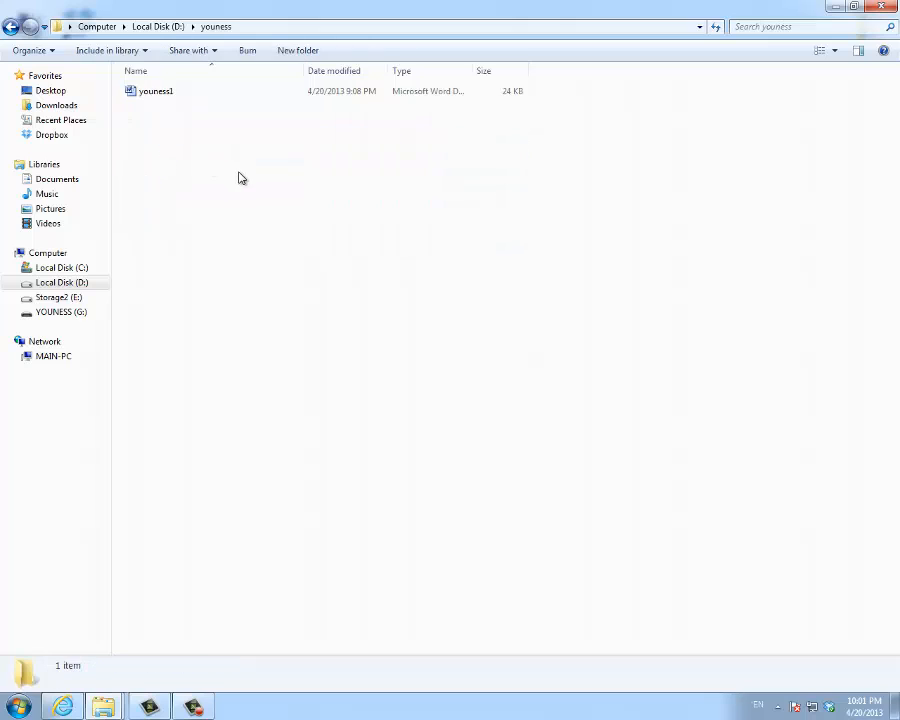
pyautogui.click(156, 92)
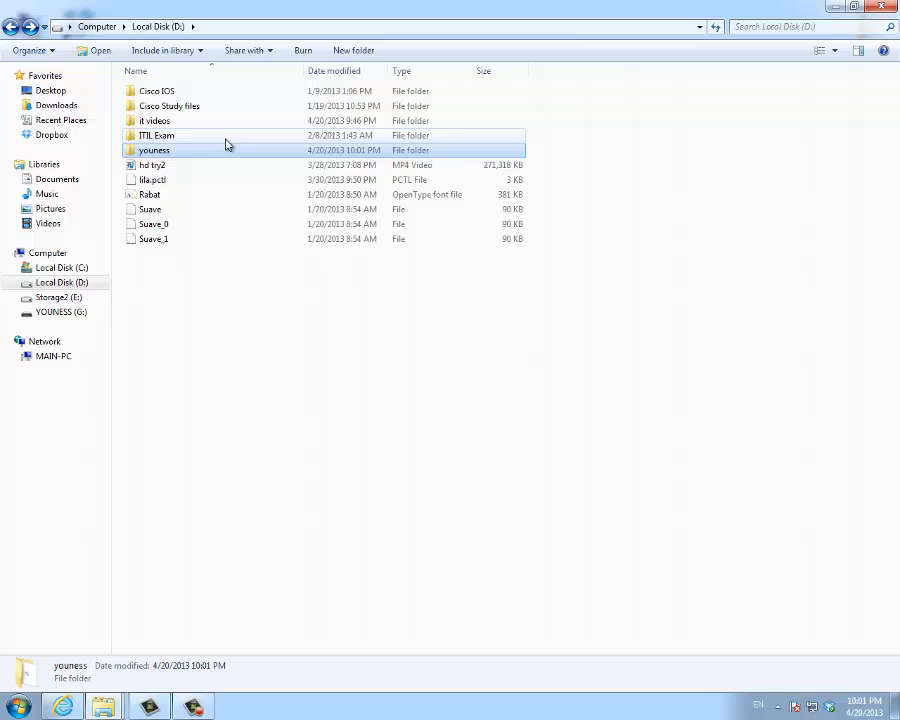
pyautogui.click(154, 150)
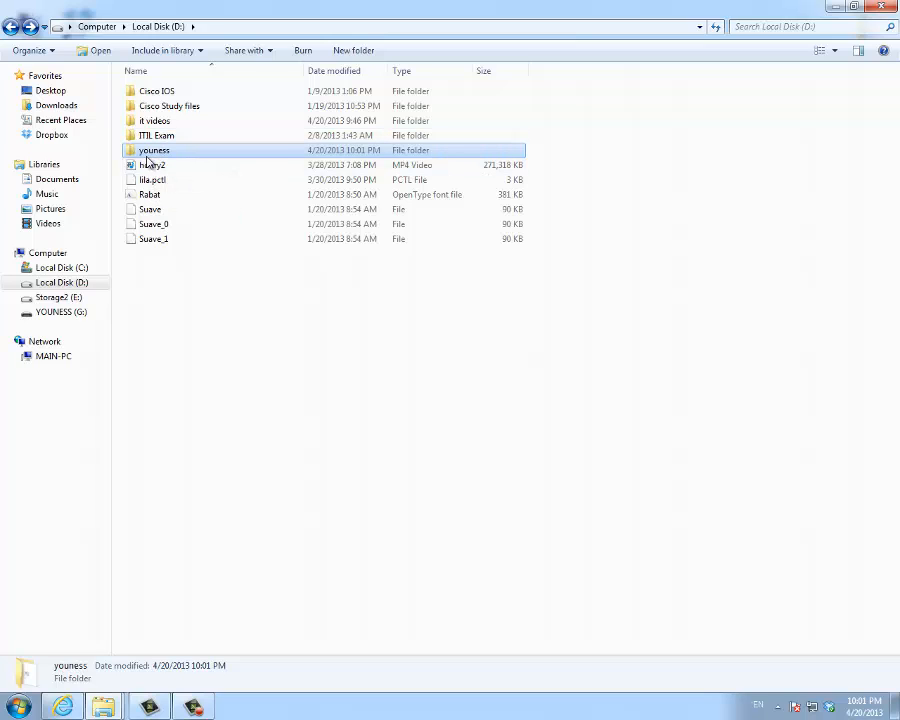
pyautogui.moveTo(154, 150)
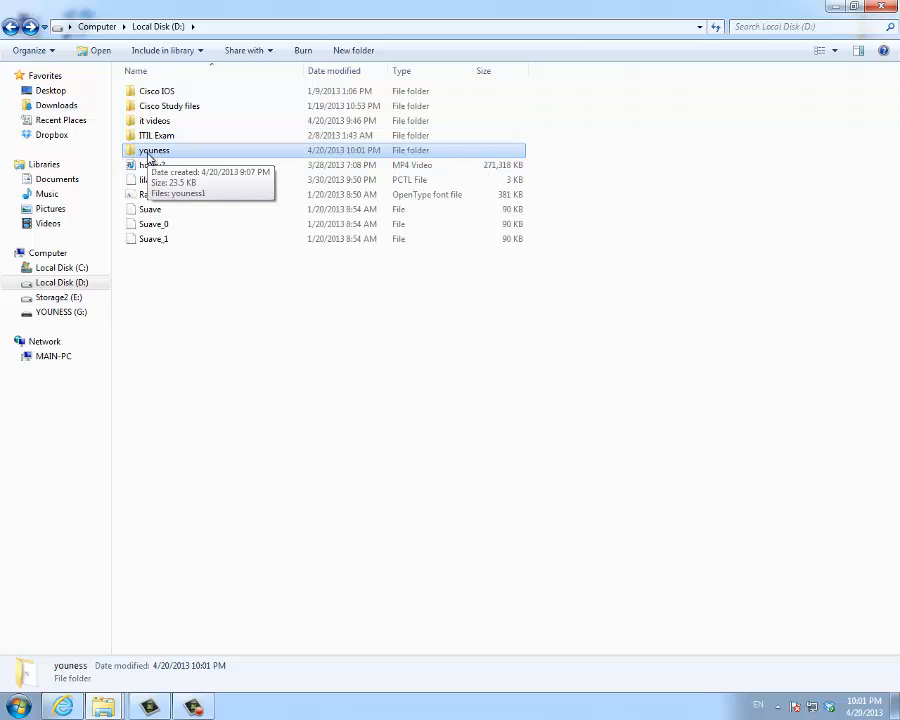
pyautogui.moveTo(162, 152)
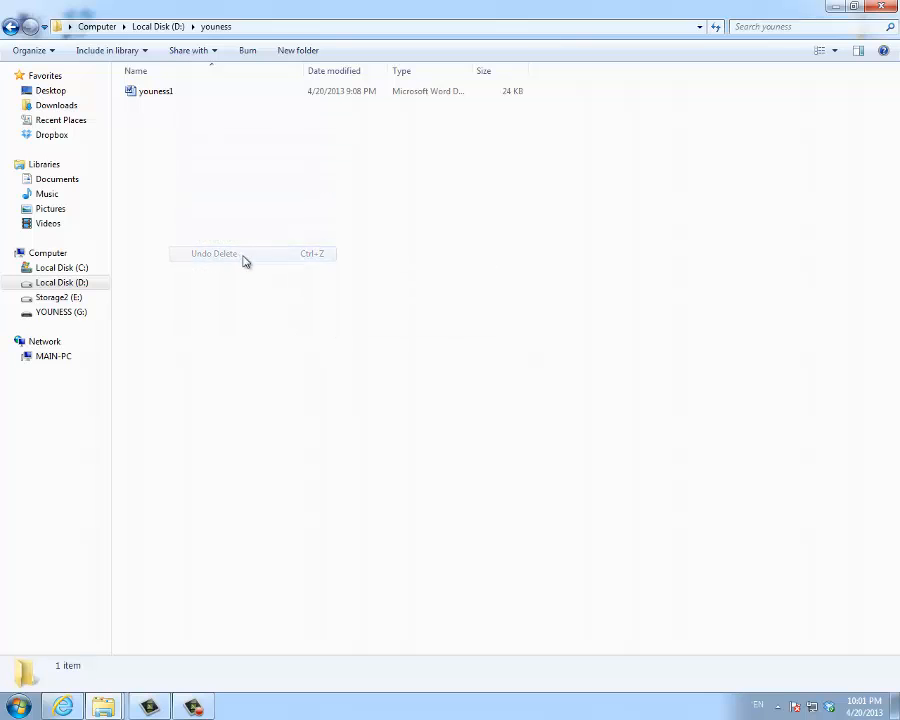
# Step: Undo the delete so the removed Word document reappears in youness
pyautogui.click(212, 252)
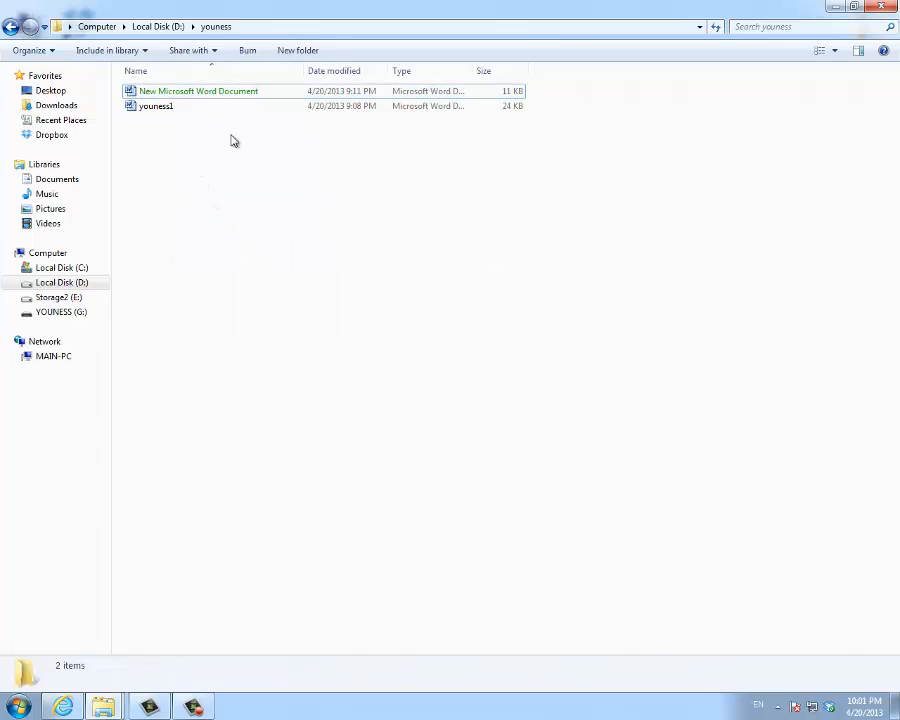
pyautogui.moveTo(204, 106)
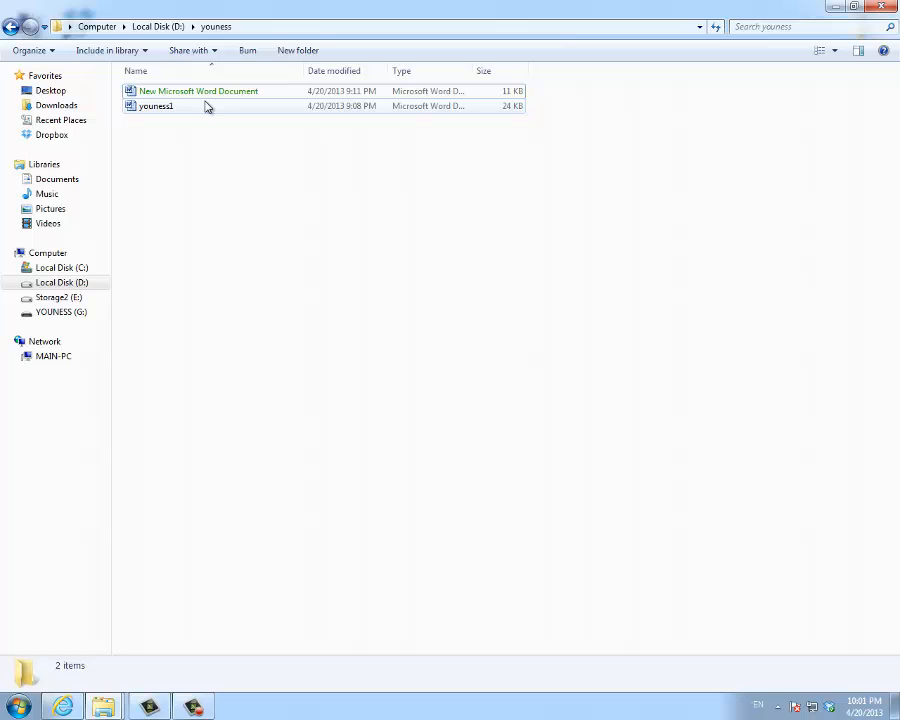
pyautogui.moveTo(200, 112)
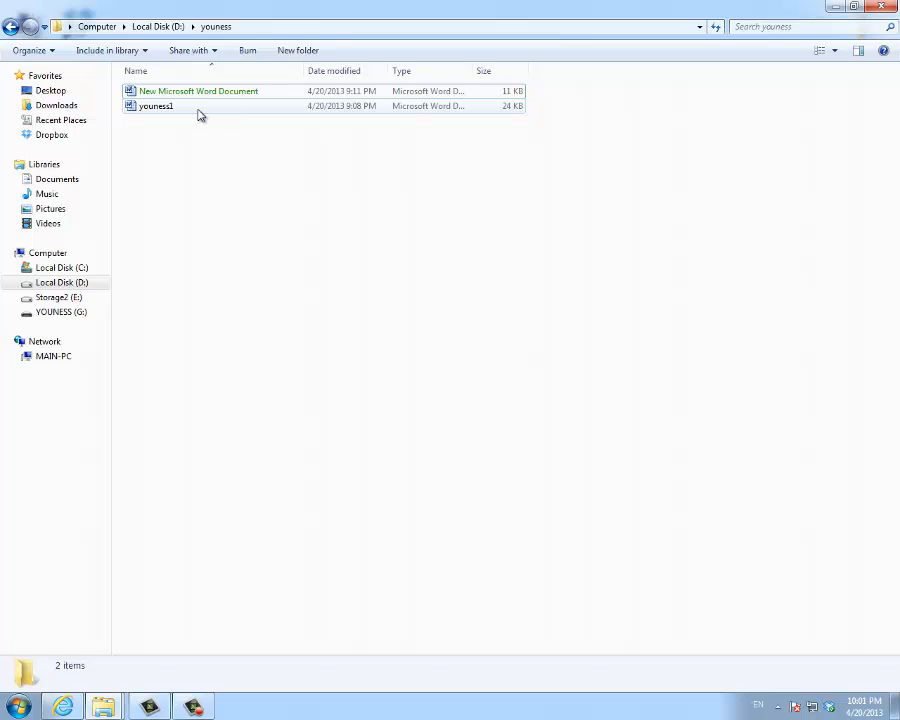
pyautogui.rightClick(198, 92)
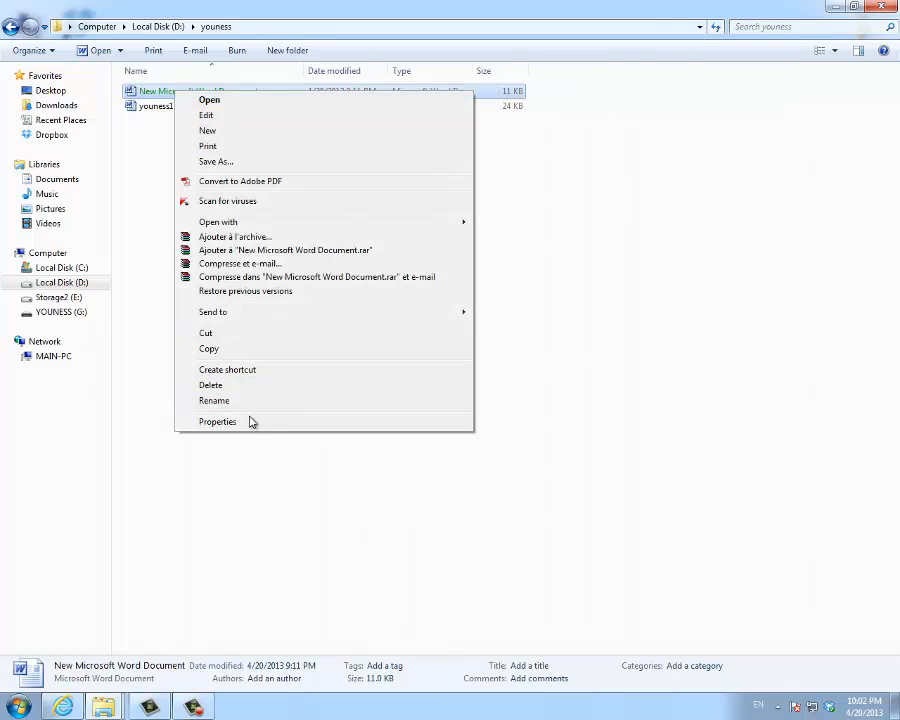
pyautogui.click(216, 420)
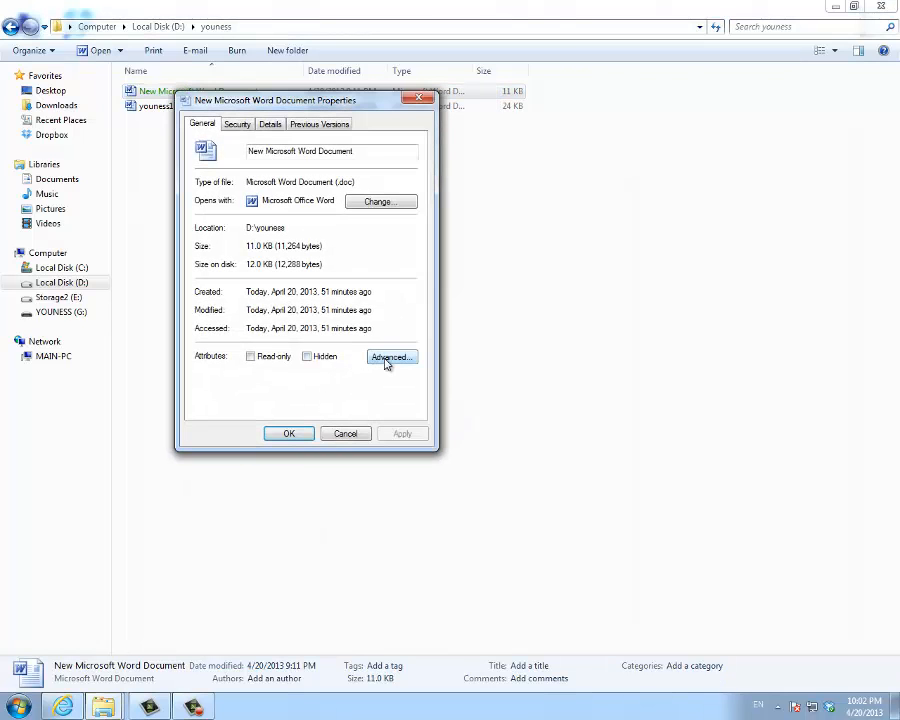
pyautogui.click(392, 356)
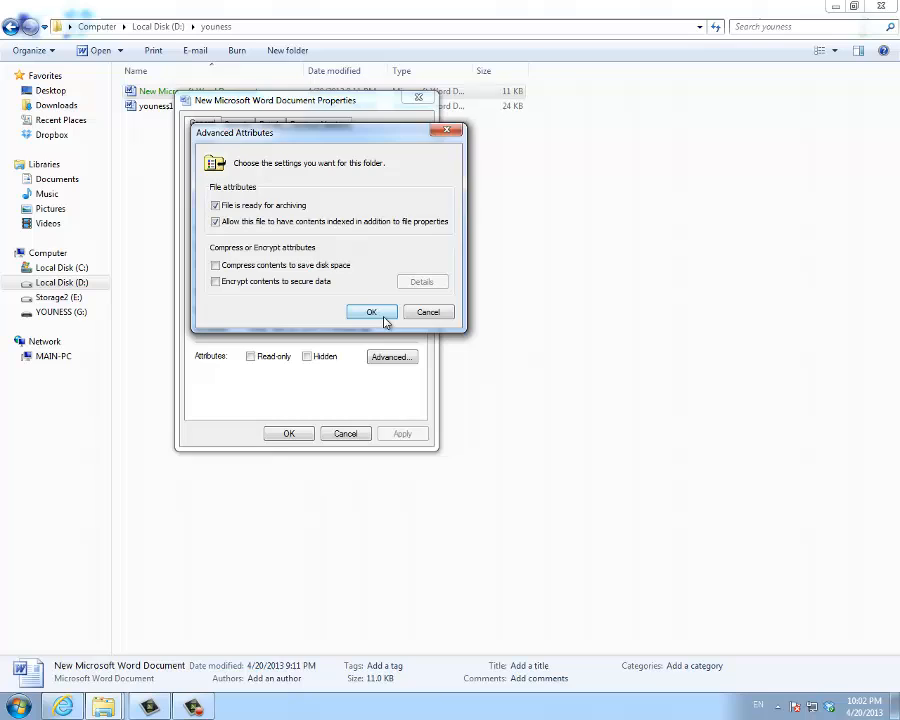
pyautogui.click(372, 312)
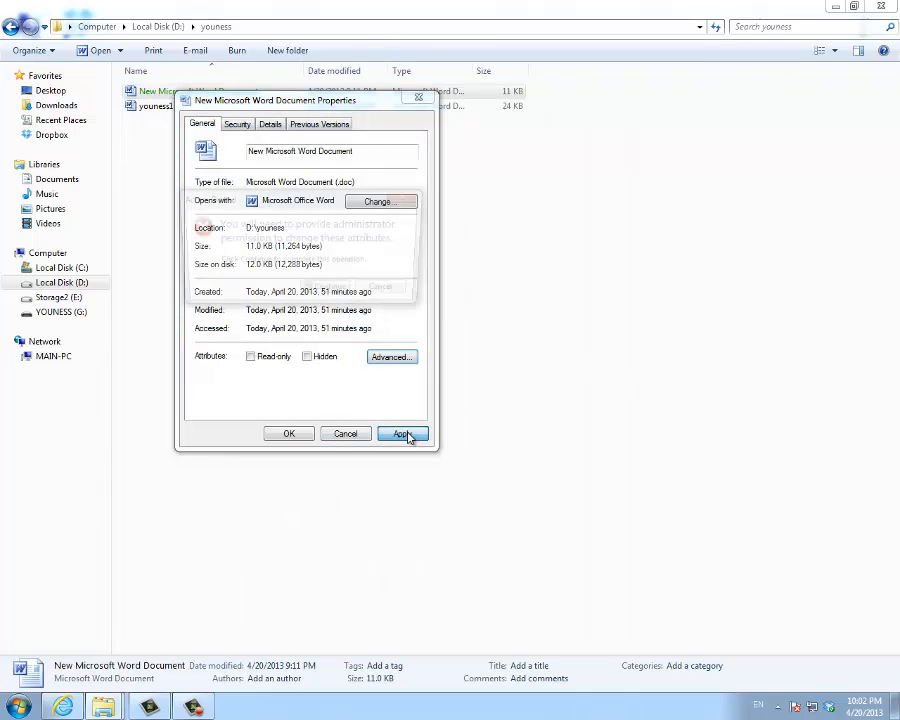
pyautogui.click(402, 432)
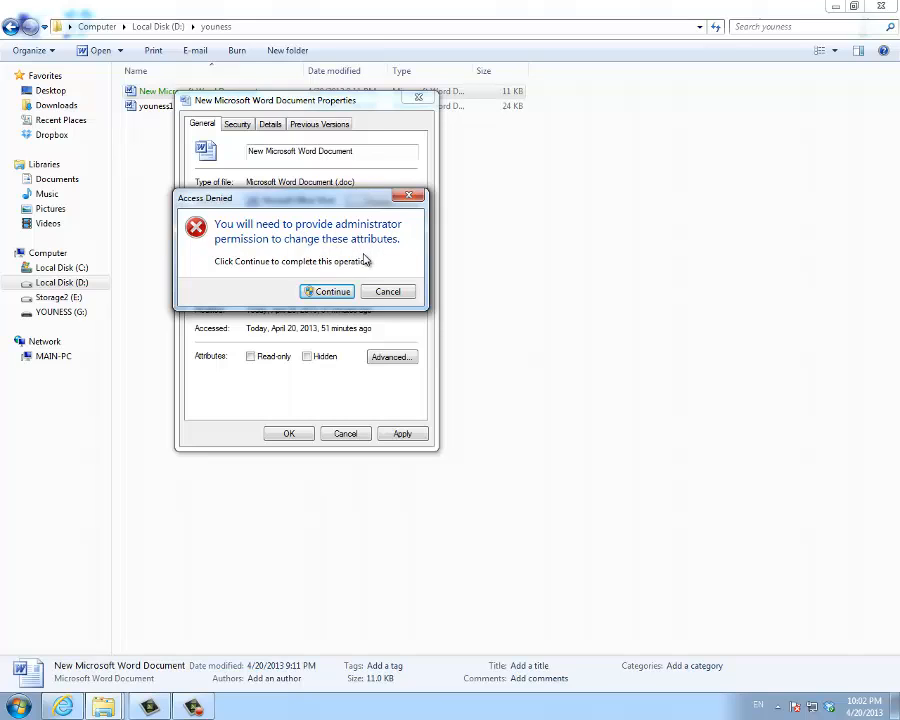
pyautogui.click(328, 292)
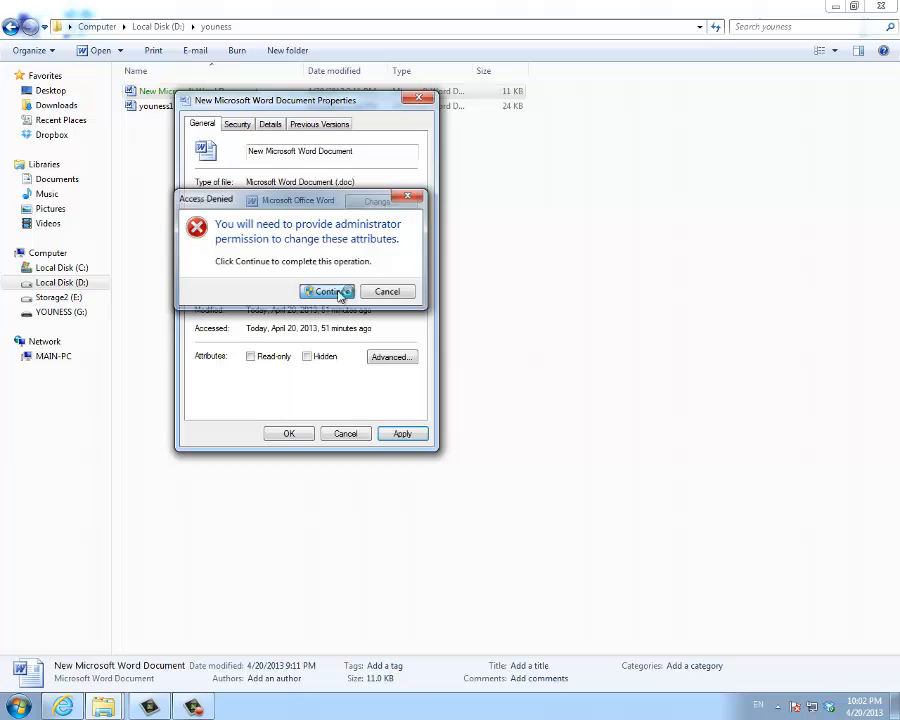
pyautogui.click(328, 292)
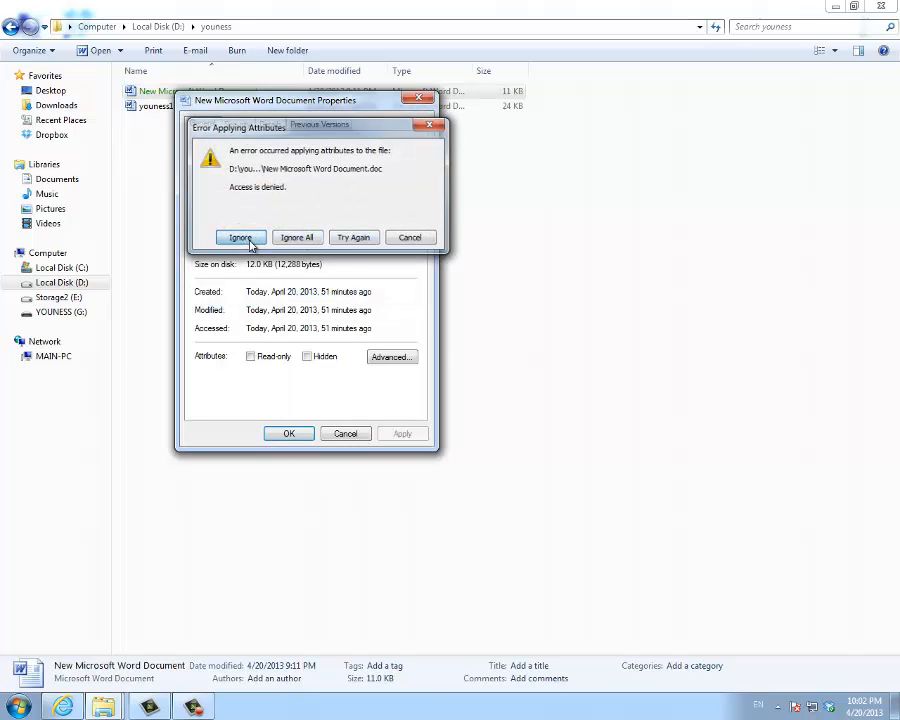
pyautogui.click(240, 236)
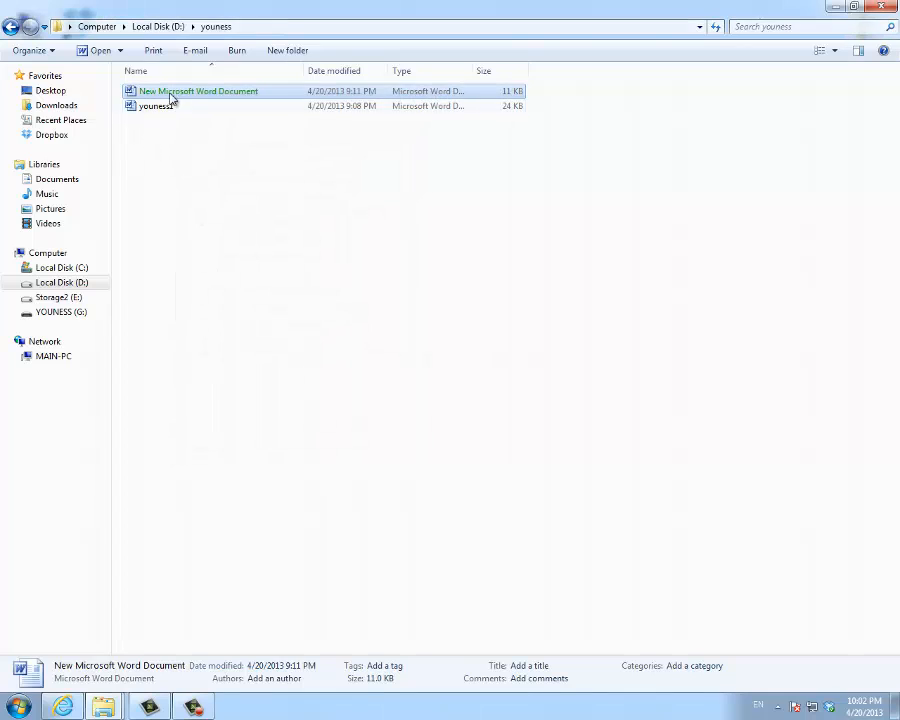
# Step: Delete New Microsoft Word Document to the Recycle Bin, leaving one document in youness
pyautogui.rightClick(198, 92)
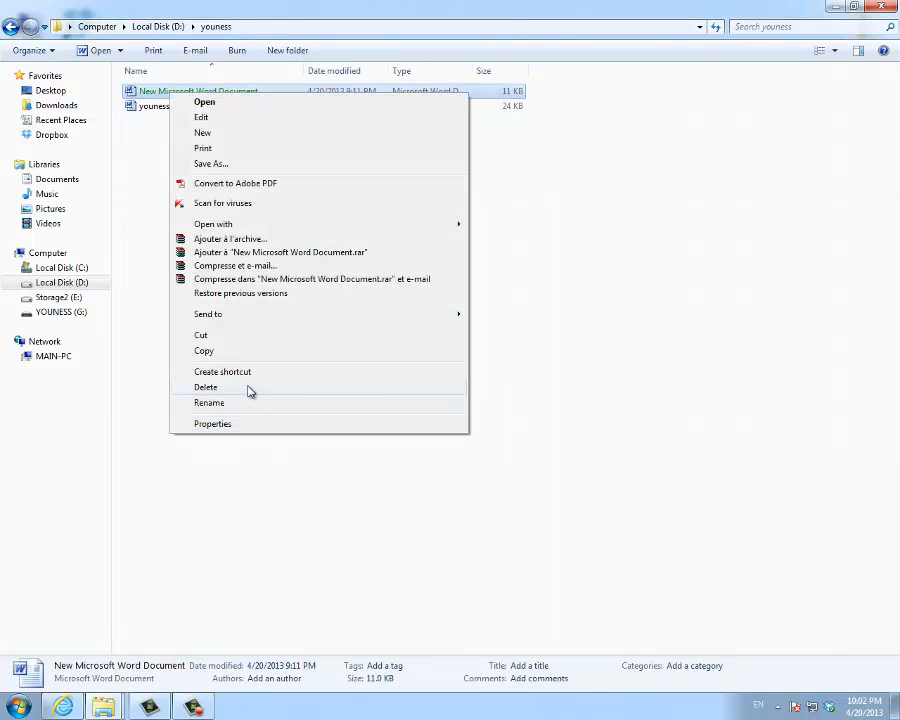
pyautogui.click(204, 388)
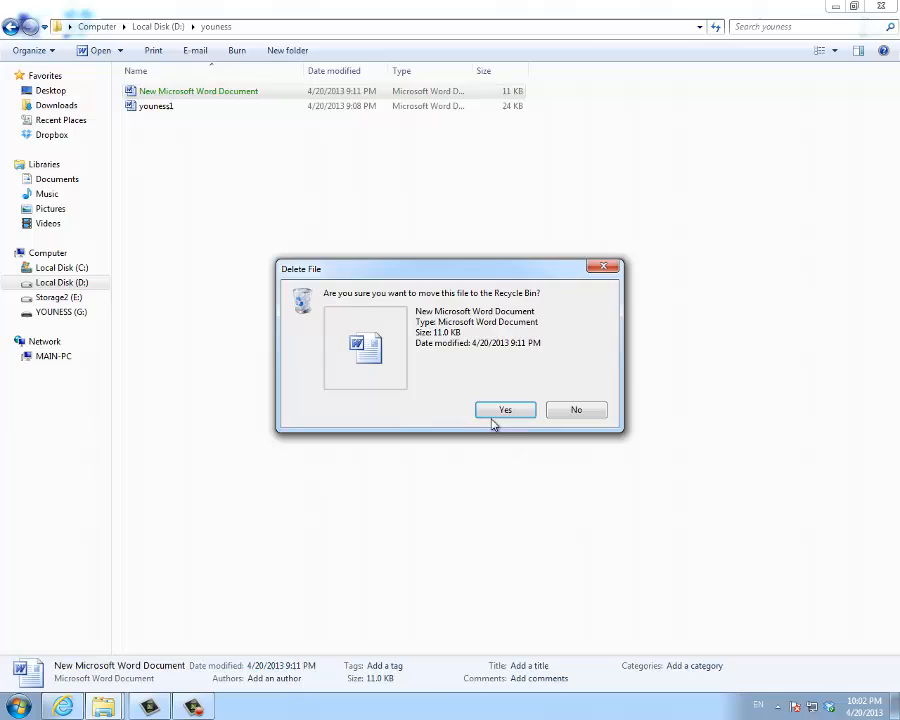
pyautogui.click(504, 410)
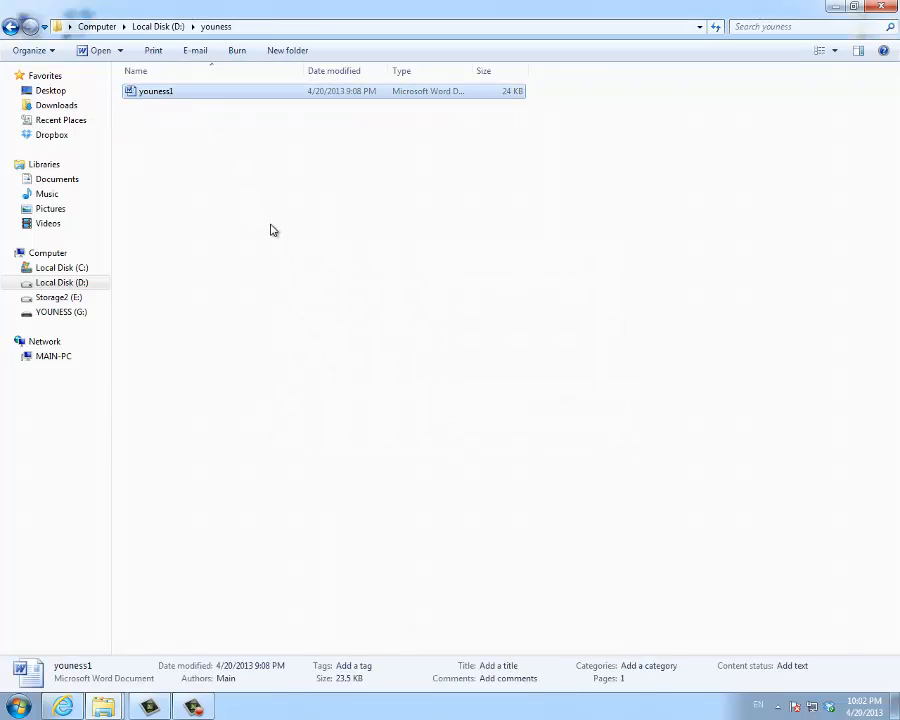
pyautogui.moveTo(332, 212)
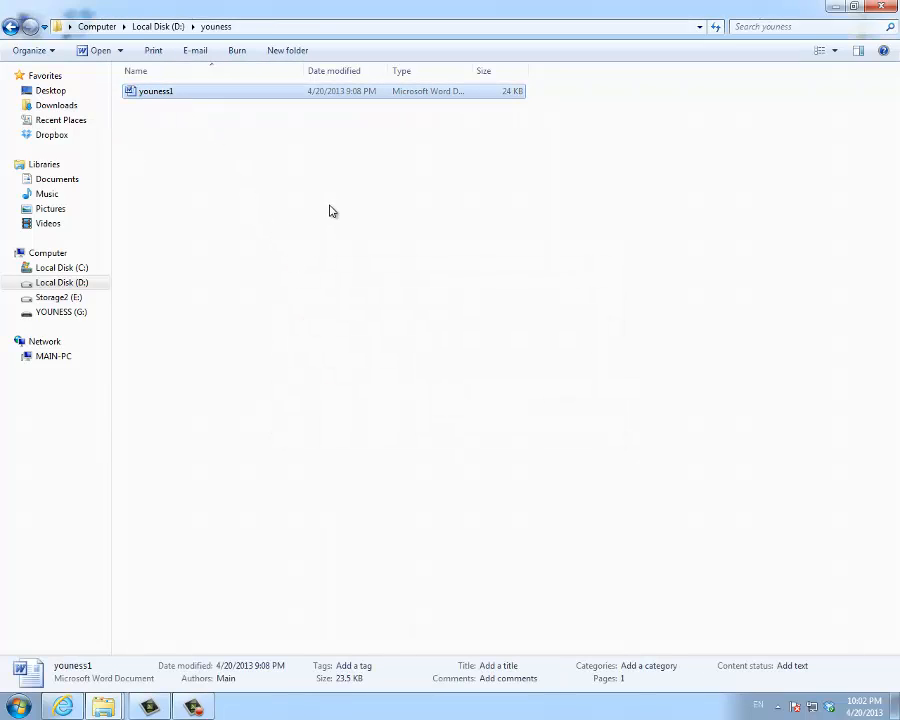
pyautogui.moveTo(748, 152)
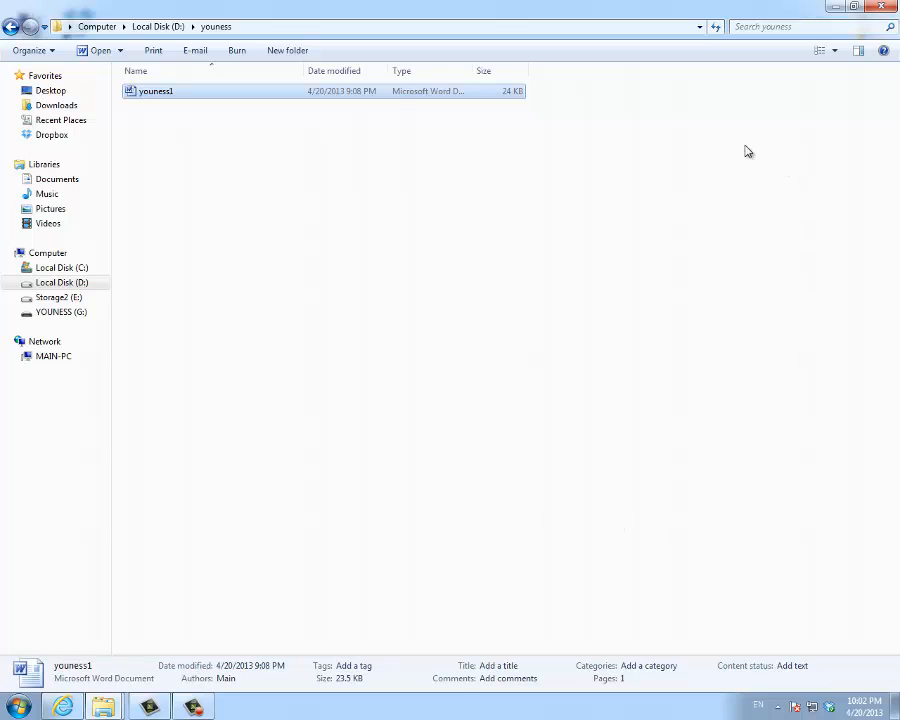